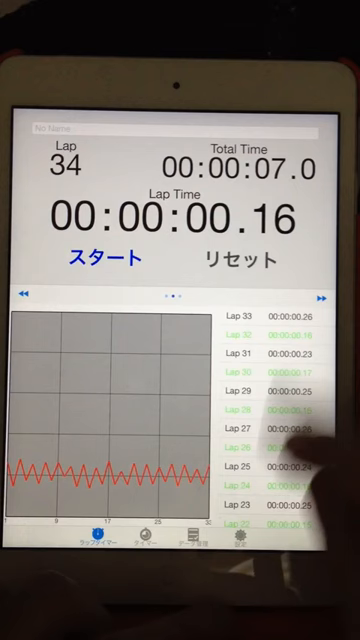
pyautogui.scroll(-3)
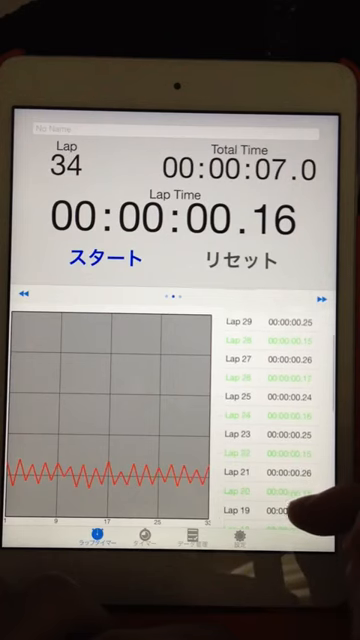
pyautogui.scroll(-3)
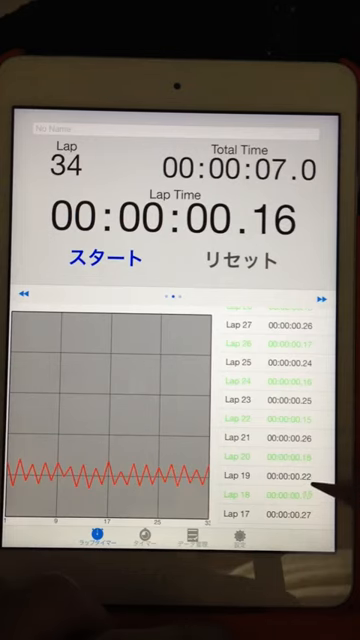
pyautogui.scroll(-3)
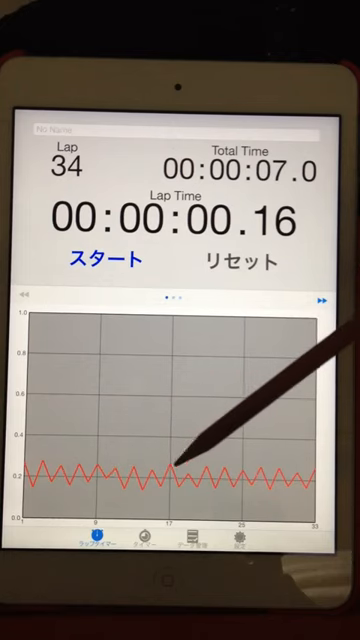
pyautogui.moveTo(270, 440)
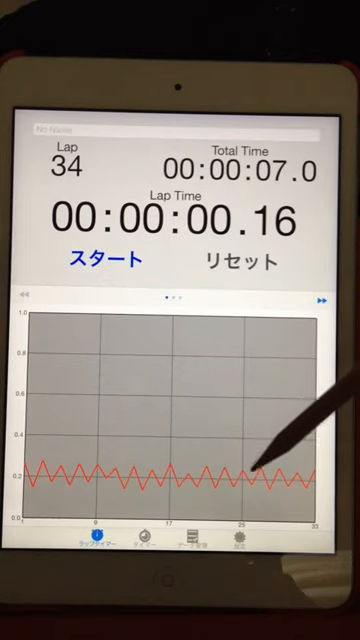